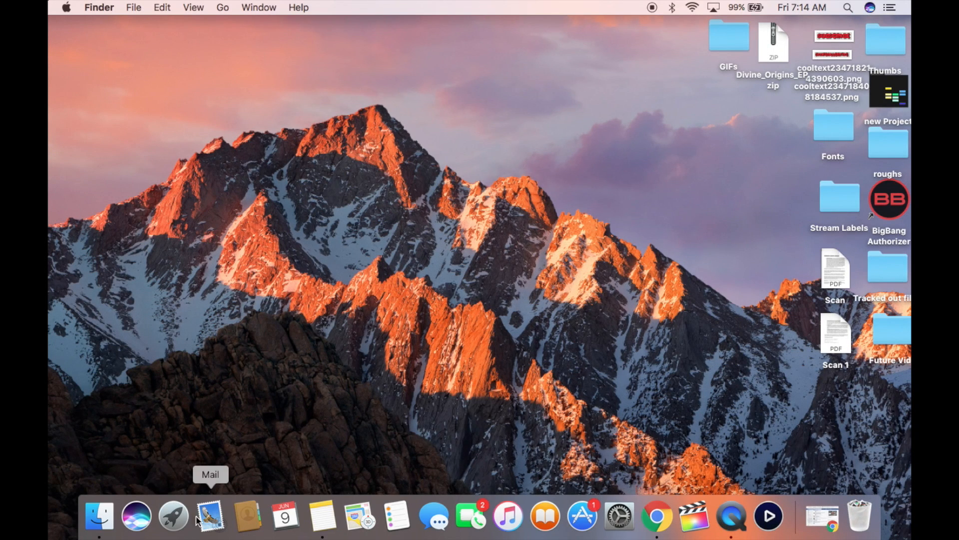
# - Launch PS4 Remote Play from Launchpad so its welcome window appears
pyautogui.click(173, 516)
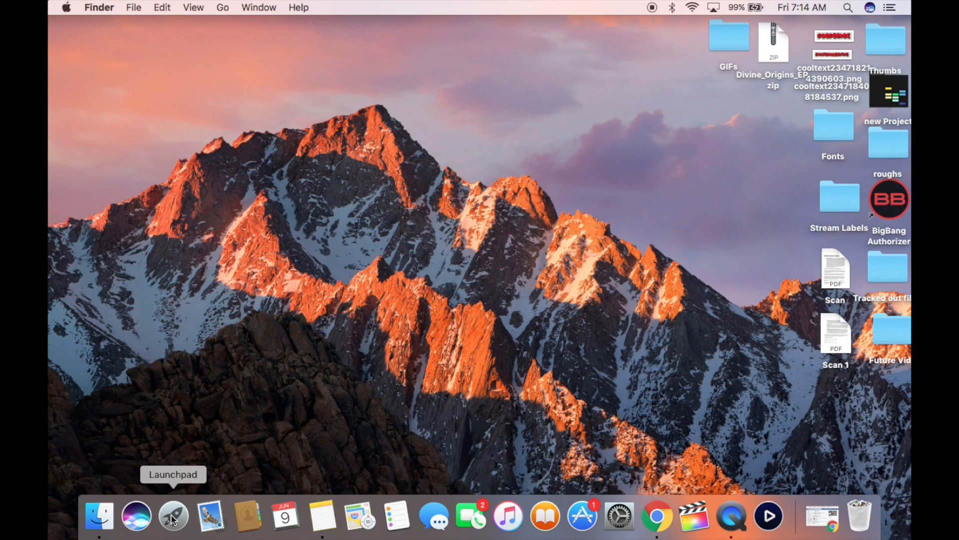
pyautogui.moveTo(181, 538)
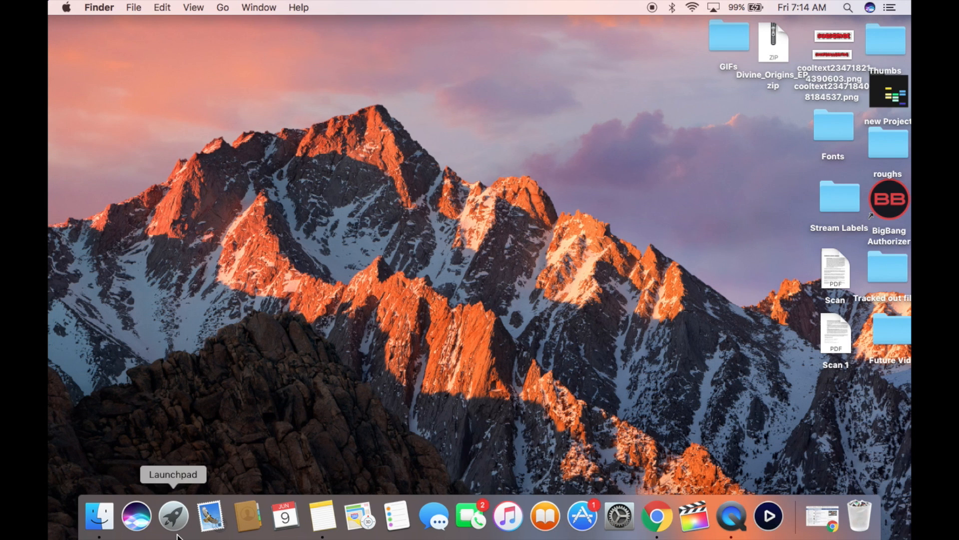
pyautogui.click(172, 516)
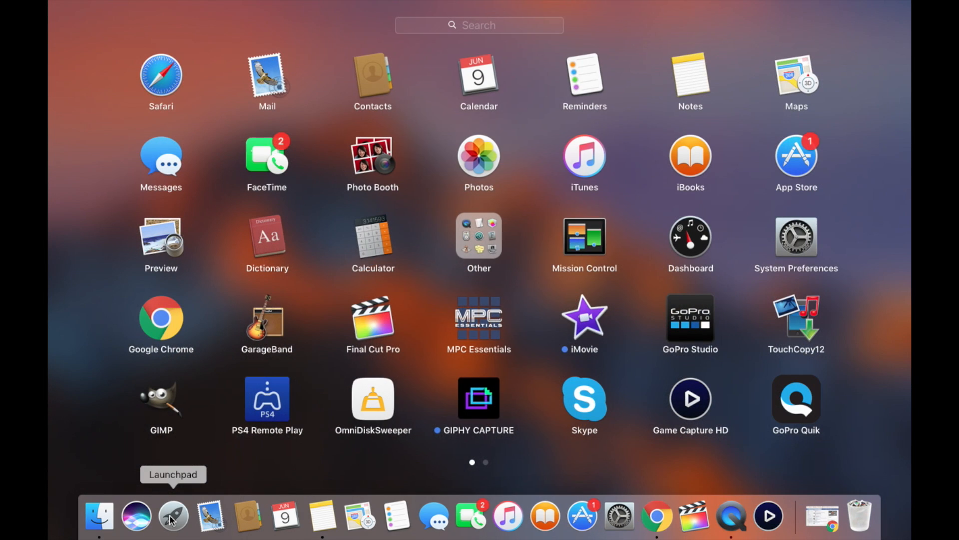
pyautogui.moveTo(269, 408)
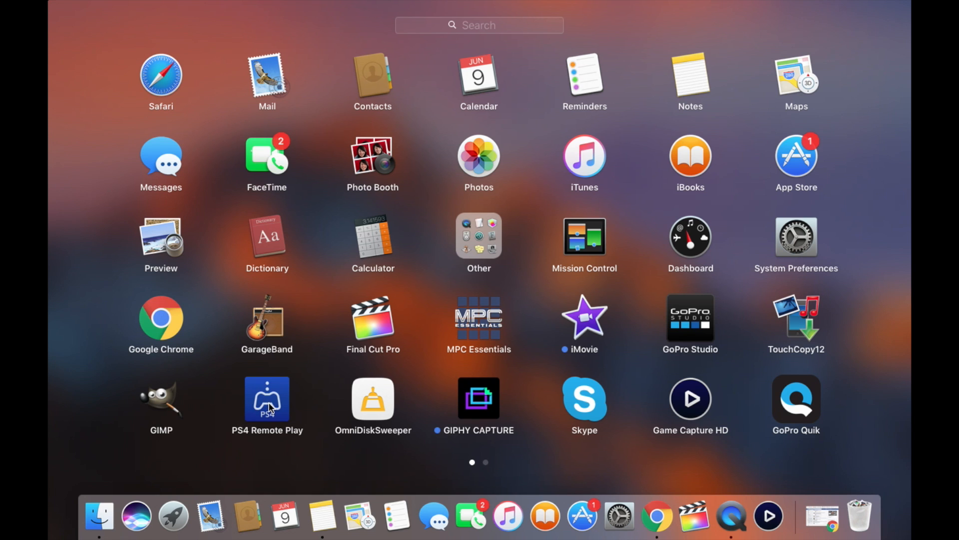
pyautogui.click(266, 399)
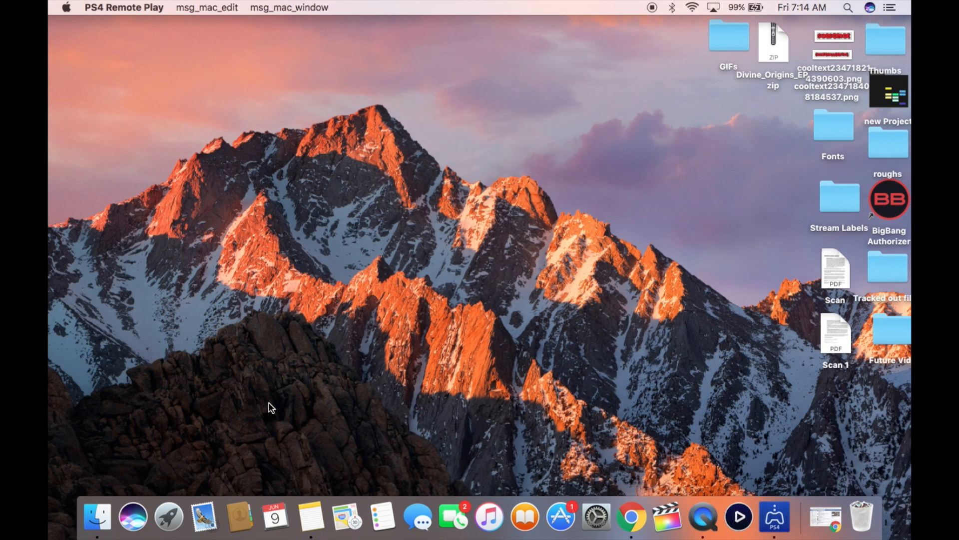
pyautogui.click(773, 516)
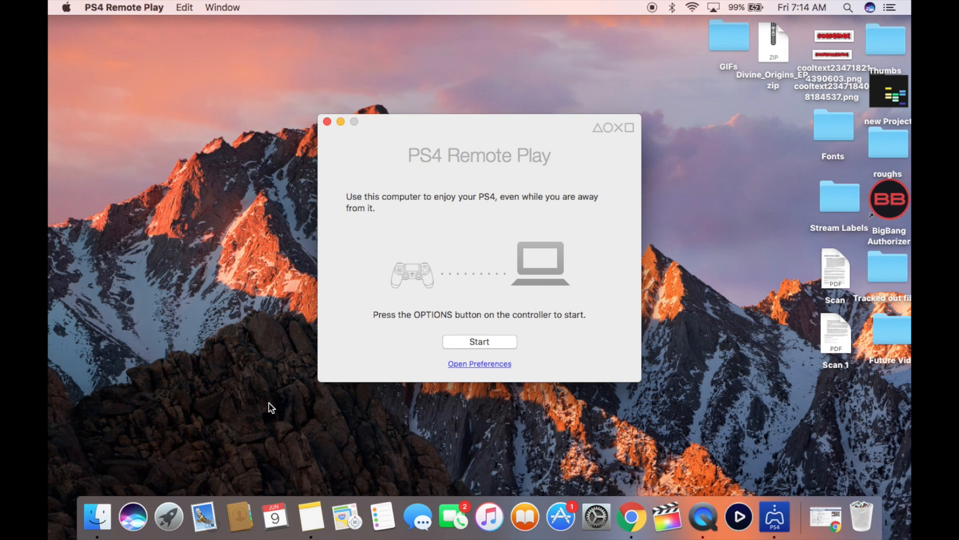
pyautogui.moveTo(379, 206)
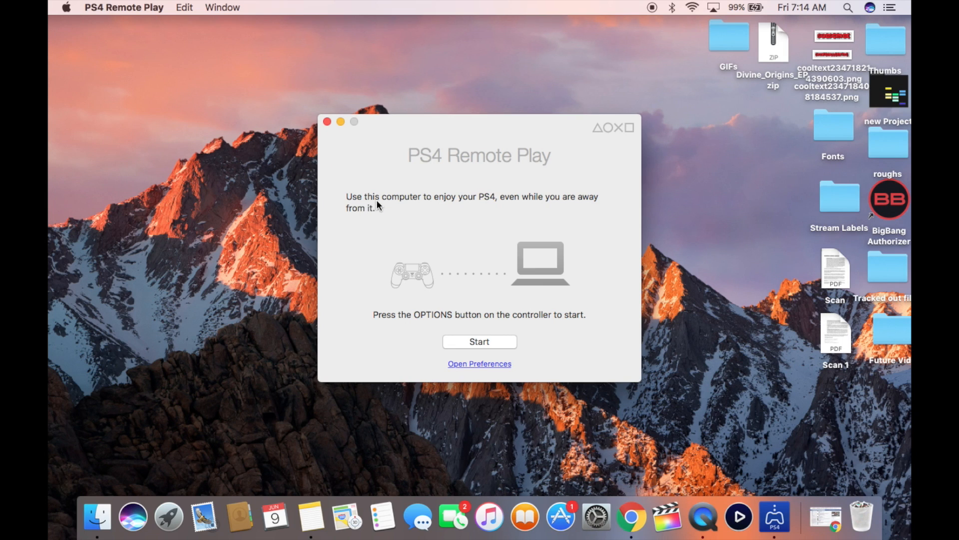
pyautogui.moveTo(511, 232)
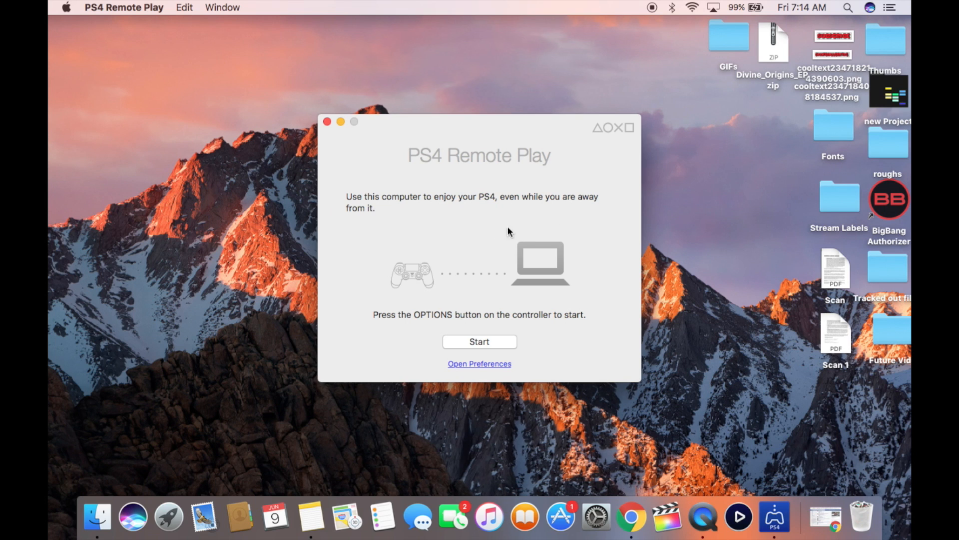
pyautogui.moveTo(789, 5)
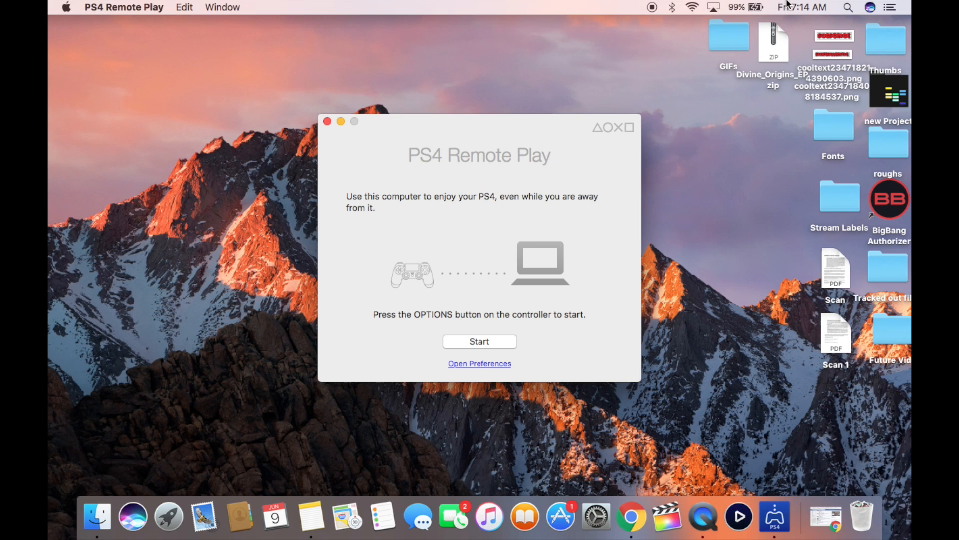
pyautogui.moveTo(695, 13)
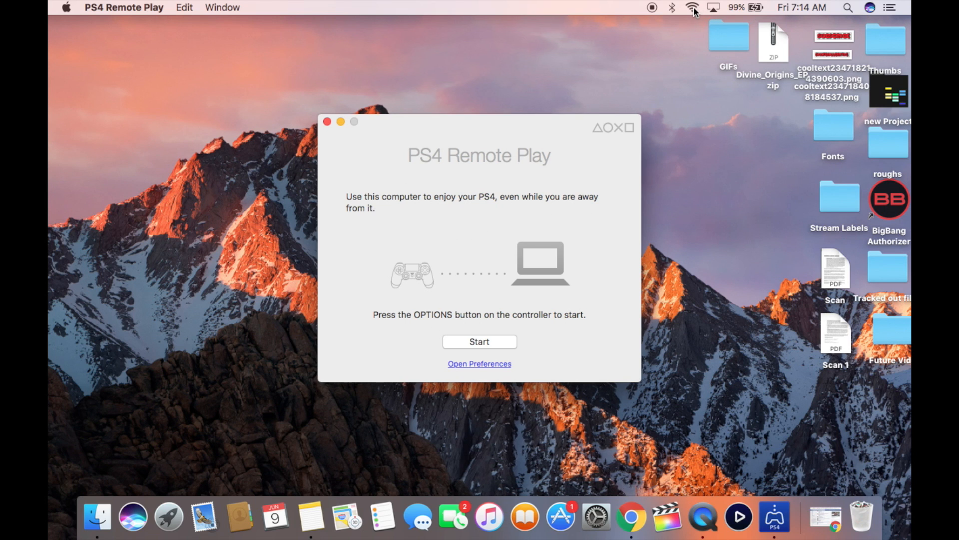
# - Check the Wi-Fi menu to confirm the Mac is on the hotel network, leaving it unchanged
pyautogui.click(691, 7)
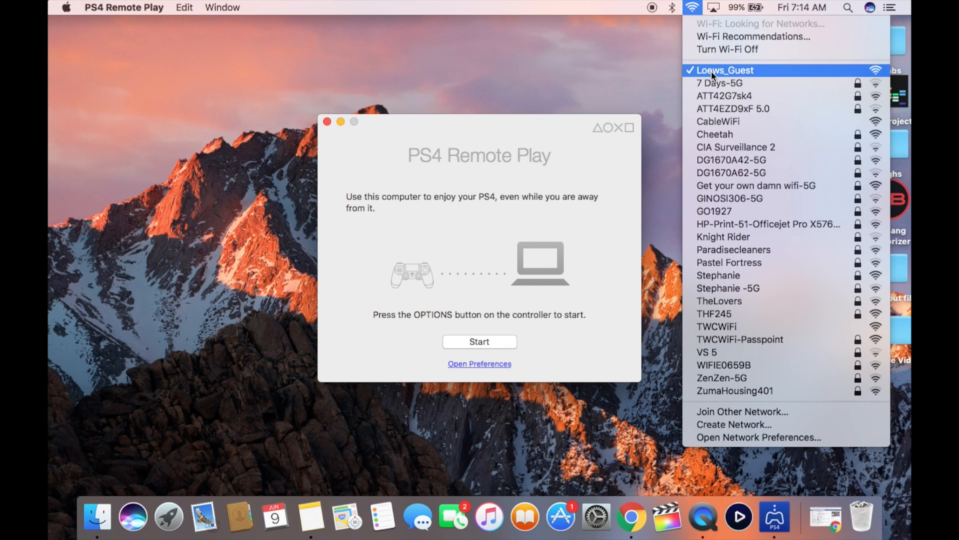
pyautogui.moveTo(751, 72)
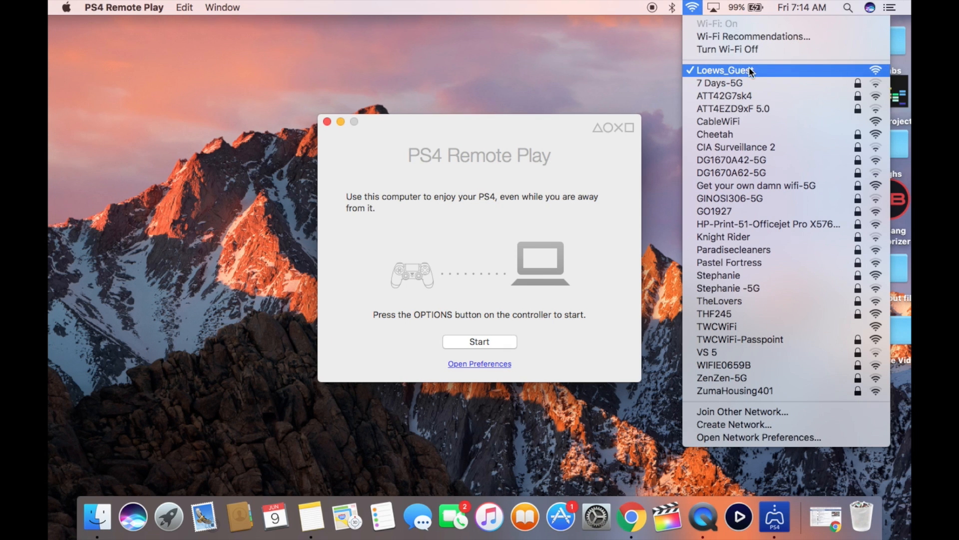
pyautogui.click(609, 64)
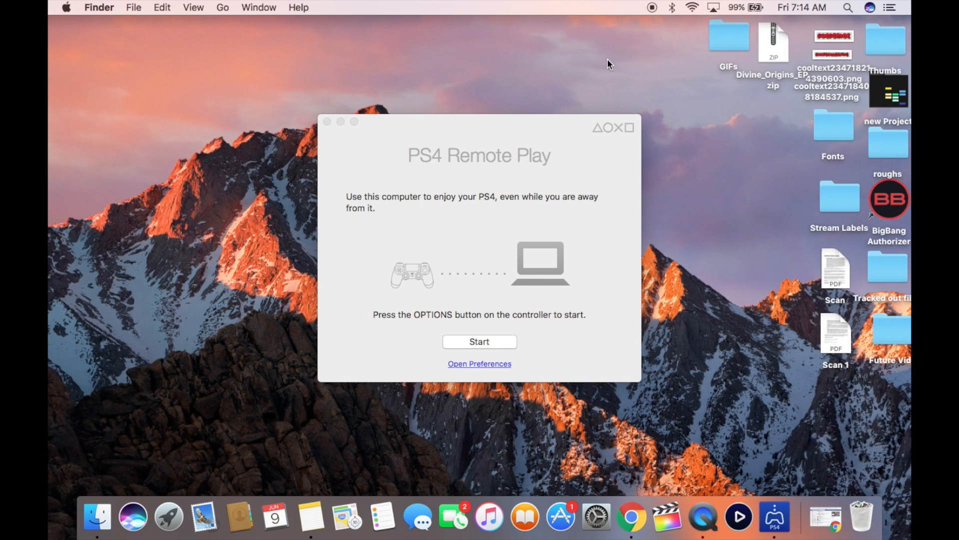
# - Start the remote connection so the PS4 home screen streams in the window
pyautogui.click(480, 341)
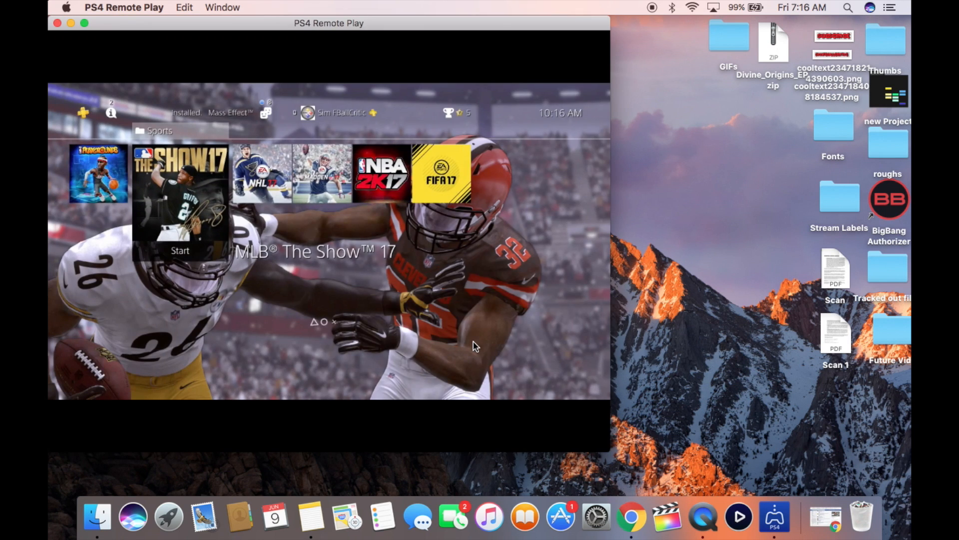
# - Launch MLB The Show 17 from the PS4 home screen so its title screen loads
pyautogui.click(180, 250)
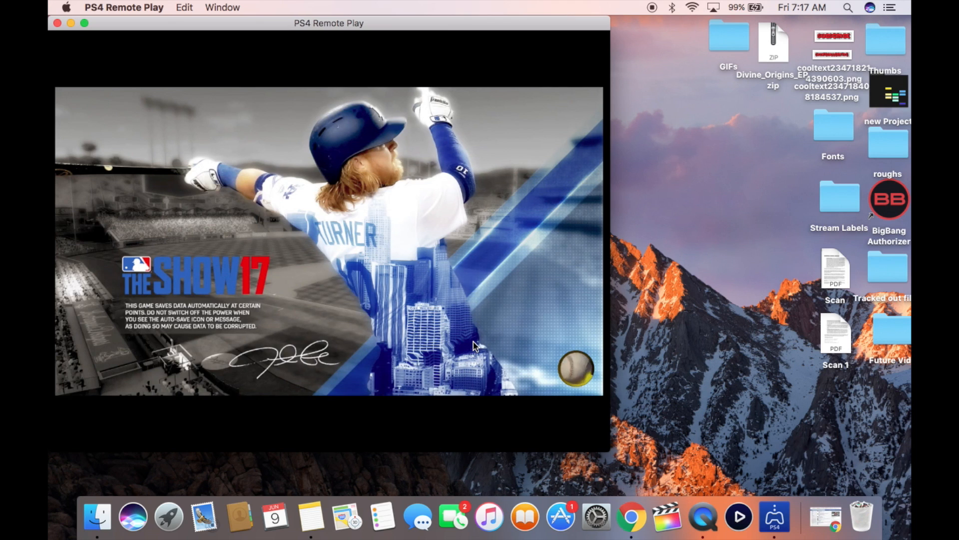
pyautogui.moveTo(750, 418)
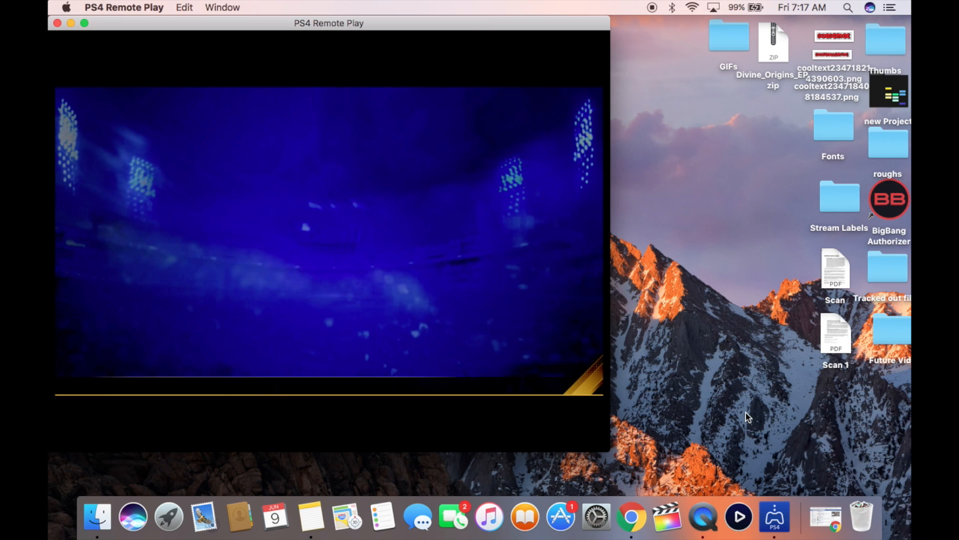
# - Nudge the stream window right and expand the MLB The Show 17 stream to full screen
pyautogui.moveTo(328, 23); pyautogui.dragTo(347, 26)
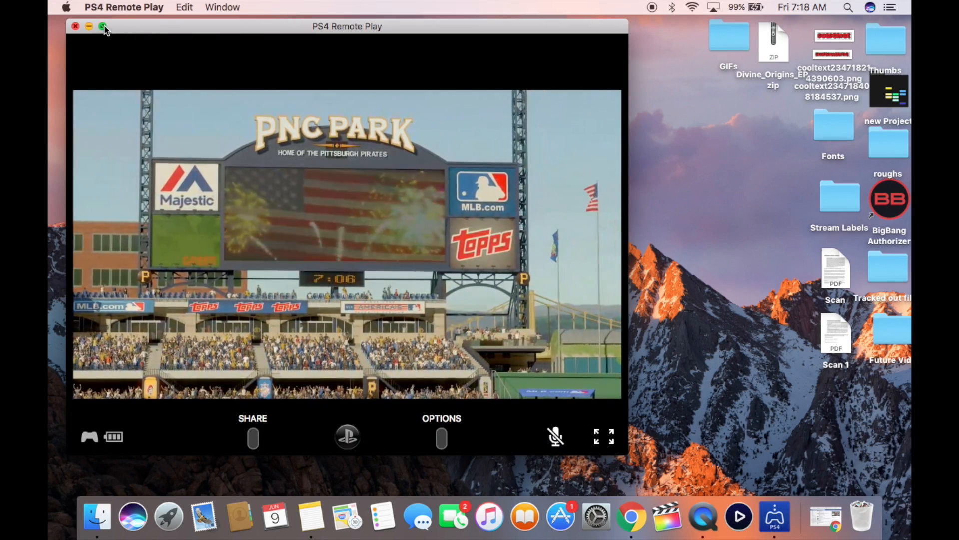
pyautogui.click(103, 26)
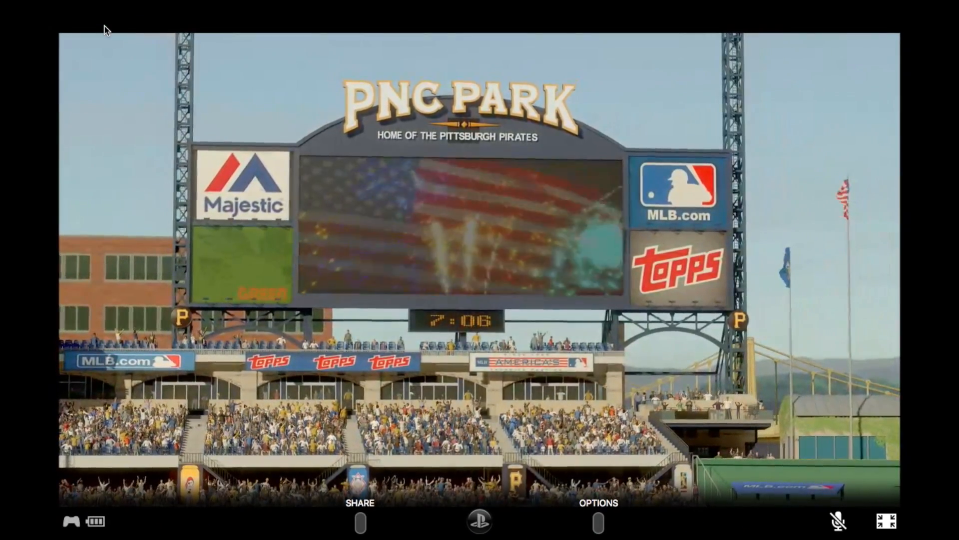